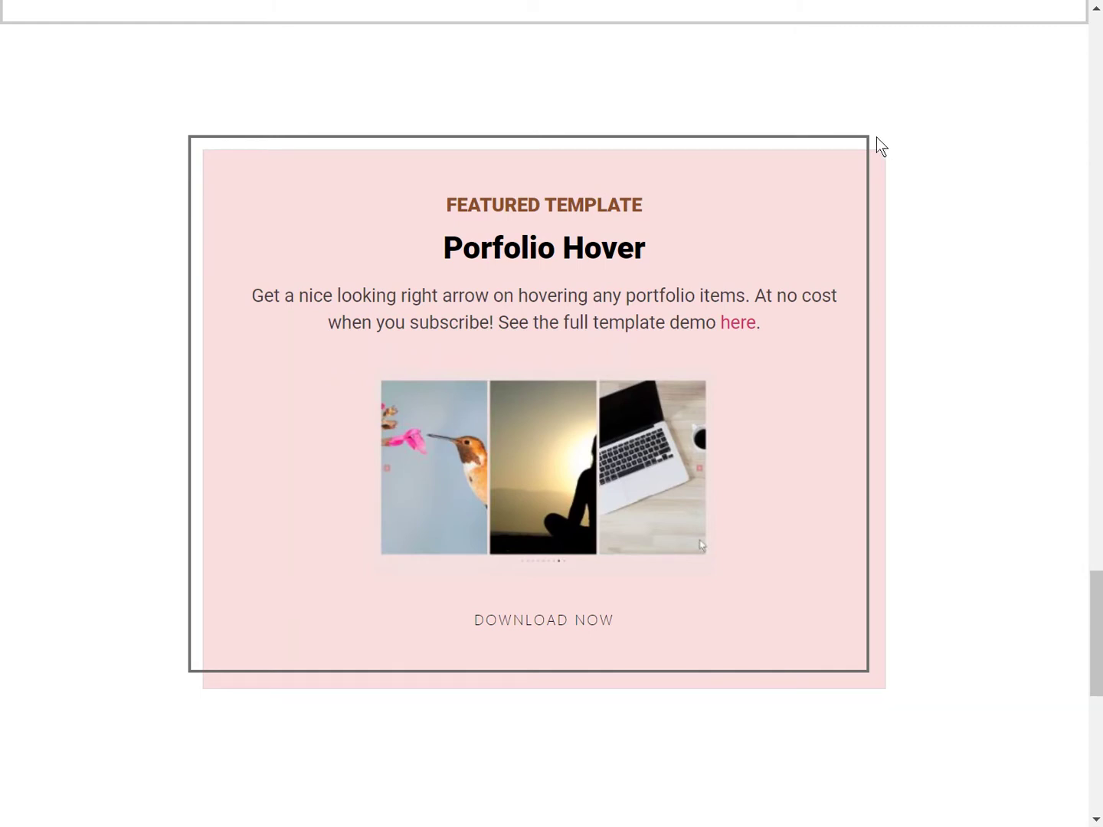
{"action": "mouse_move", "coordinate": [886, 145]}
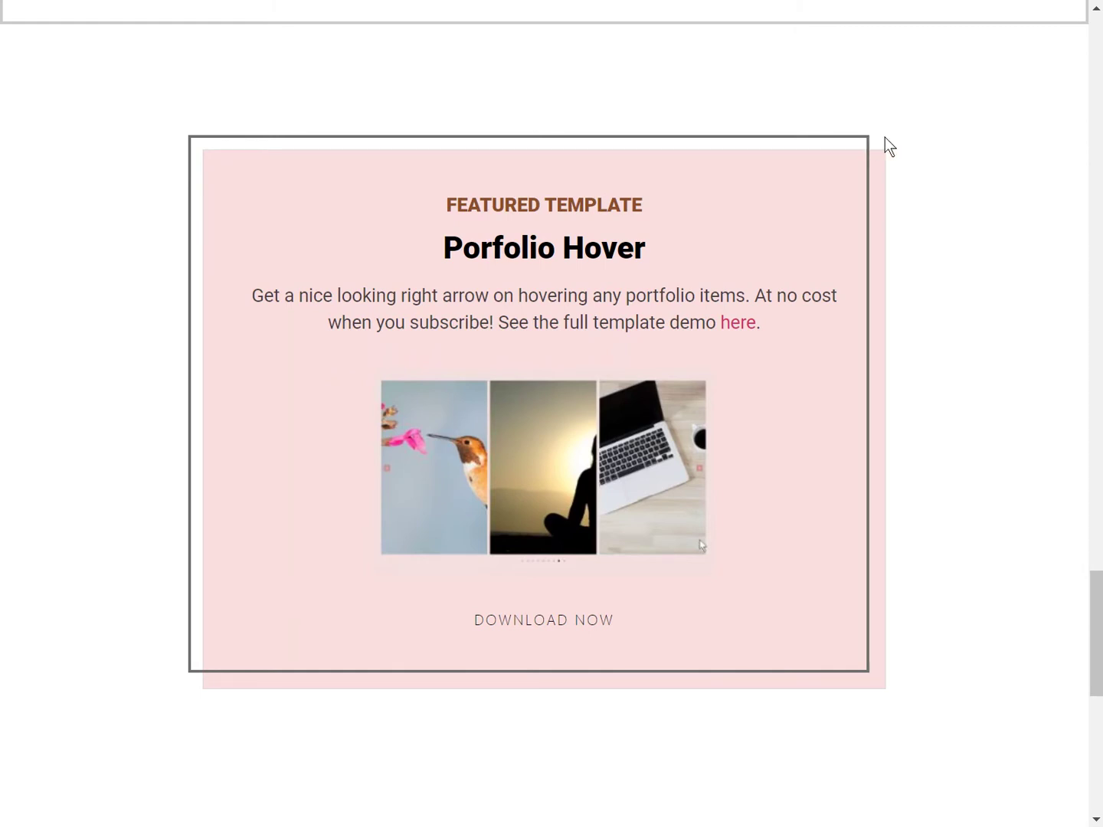
{"action": "mouse_move", "coordinate": [923, 145]}
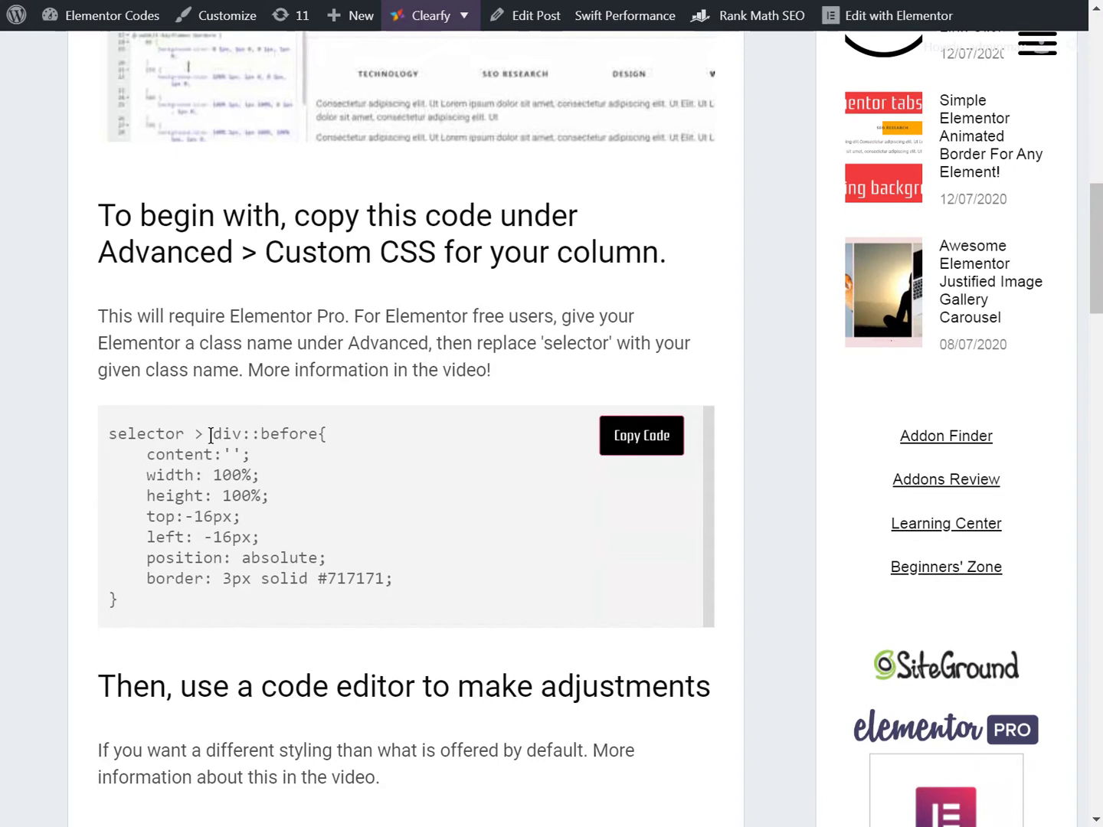
{"action": "mouse_move", "coordinate": [537, 444]}
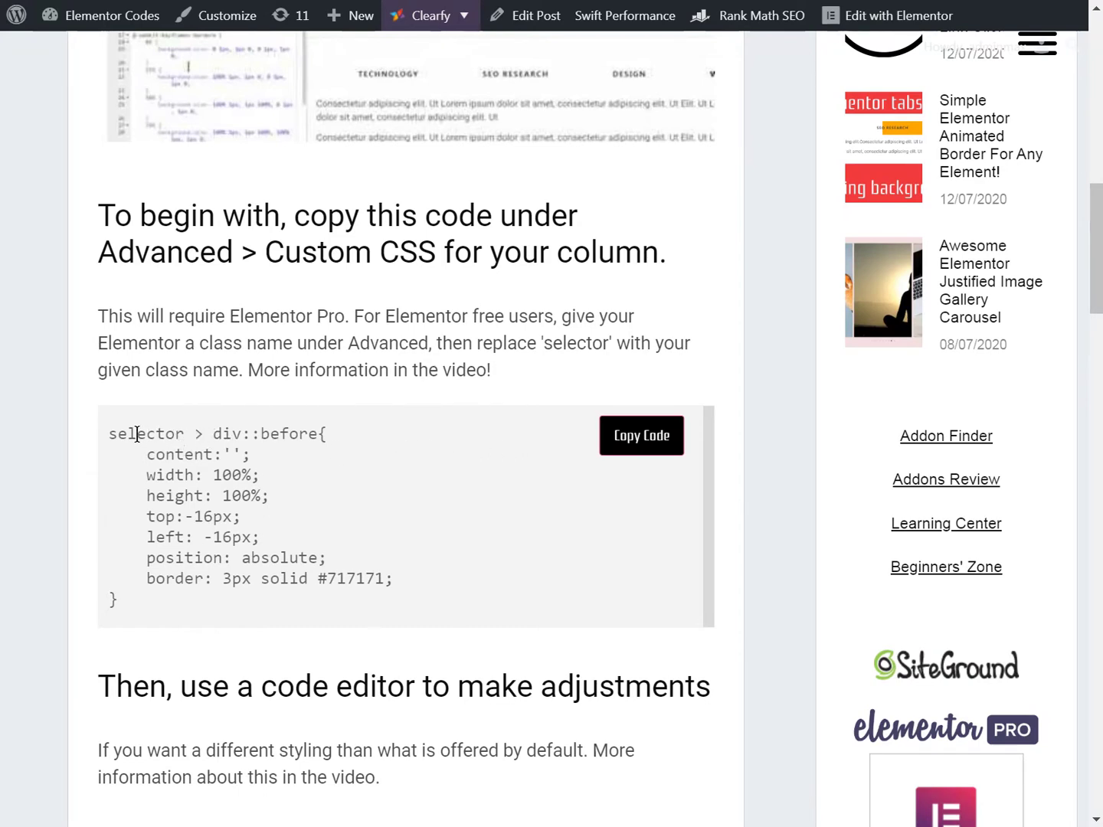
Copy the offset-border CSS snippet from the tutorial page's code block.
{"action": "double_click", "coordinate": [146, 434]}
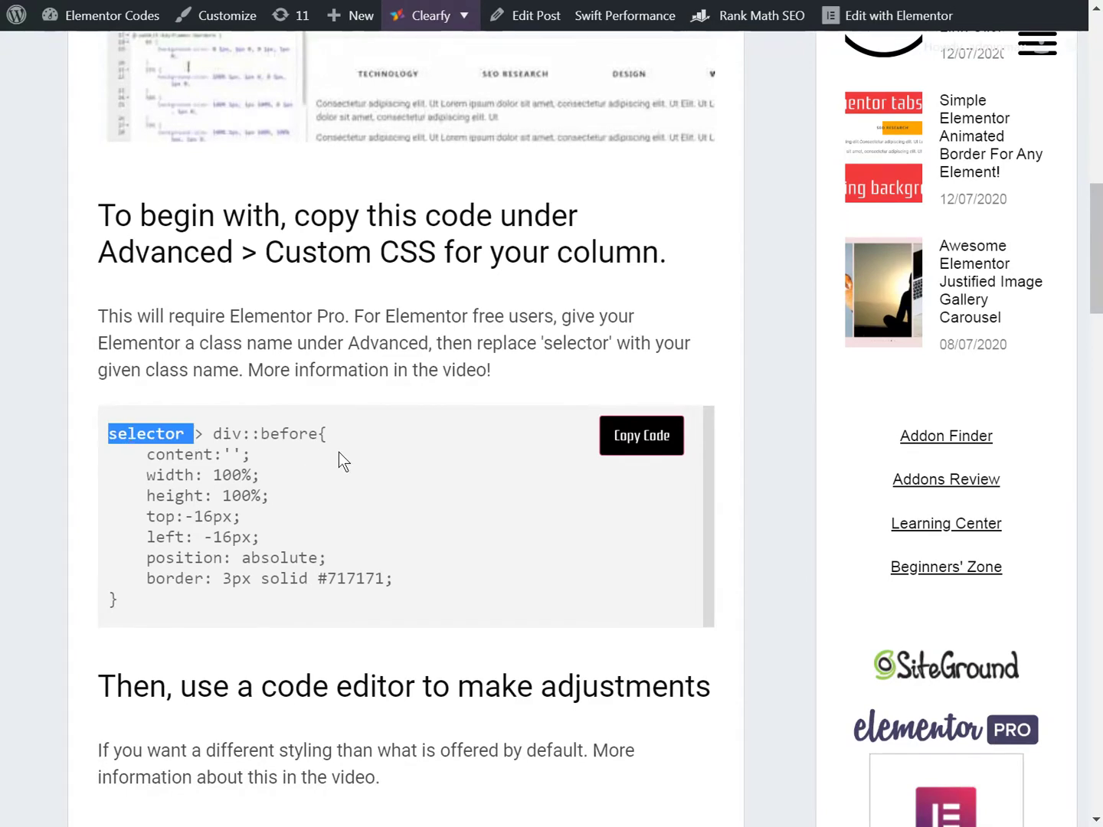
{"action": "left_click", "coordinate": [641, 435]}
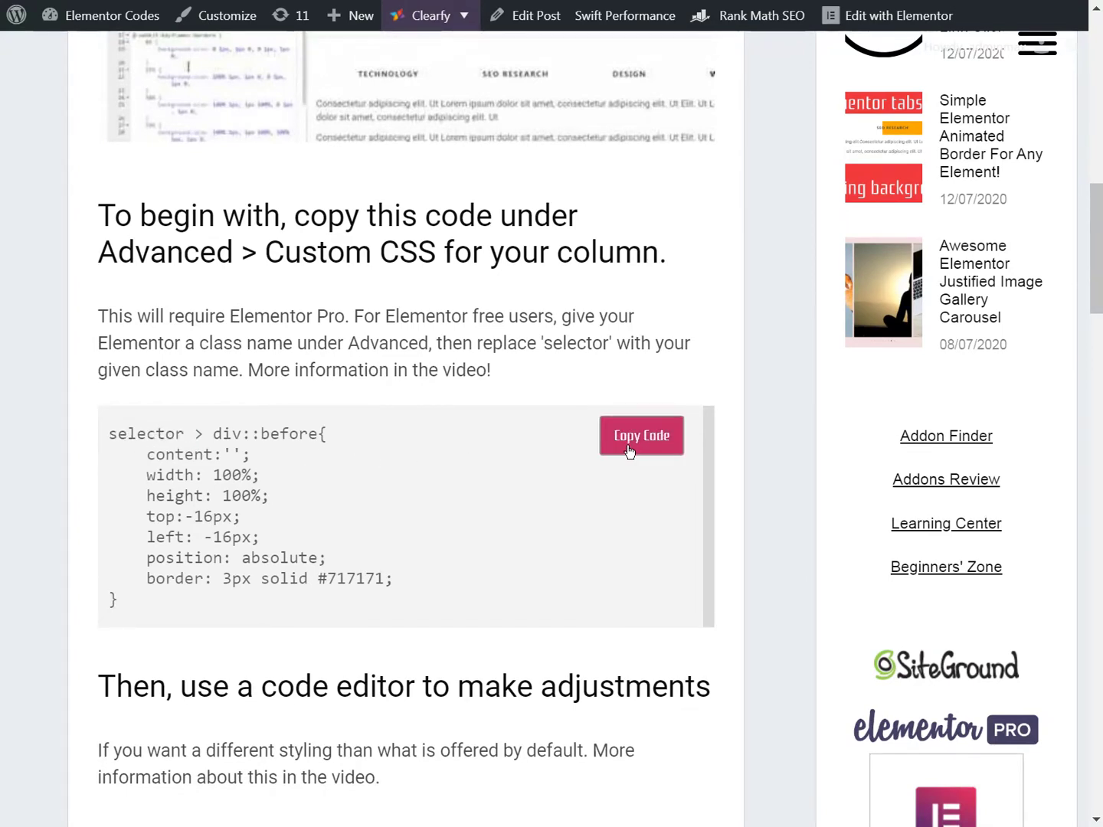
{"action": "left_click", "coordinate": [641, 435]}
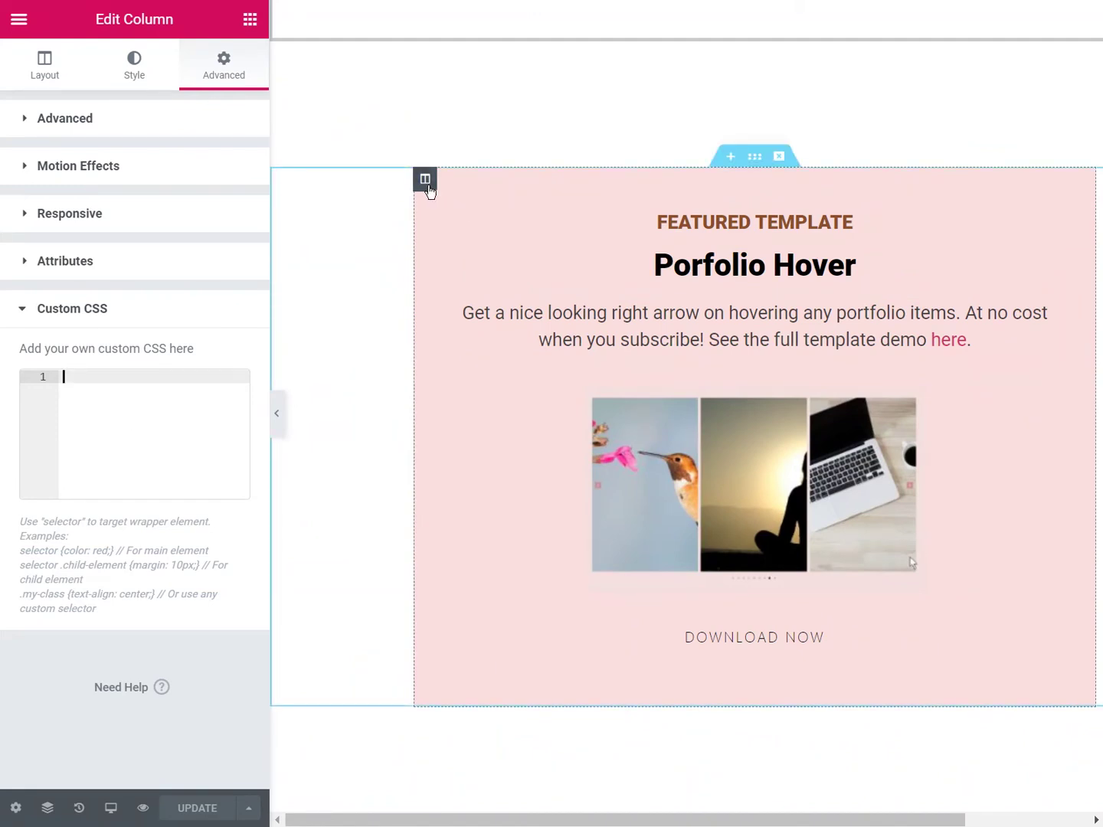
Paste the 'selector > div::before' border snippet into the pink column's Advanced Custom CSS.
{"action": "left_click", "coordinate": [134, 64]}
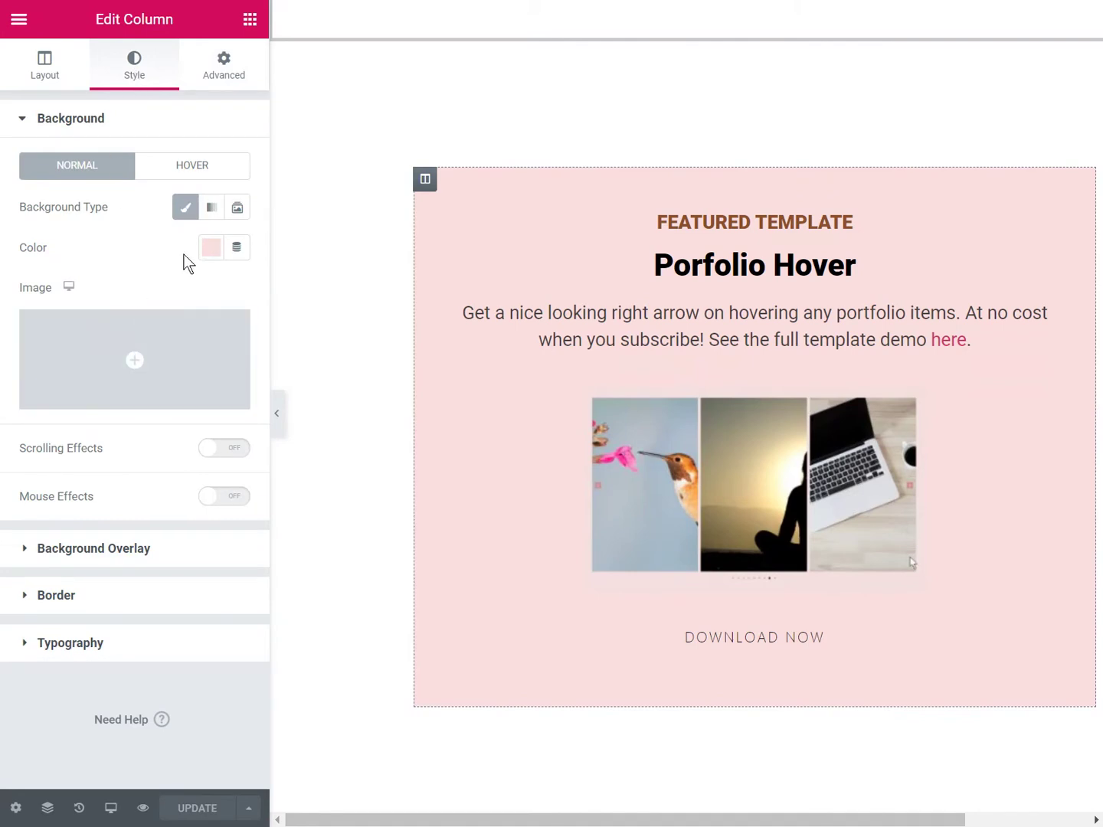
{"action": "left_click", "coordinate": [223, 64]}
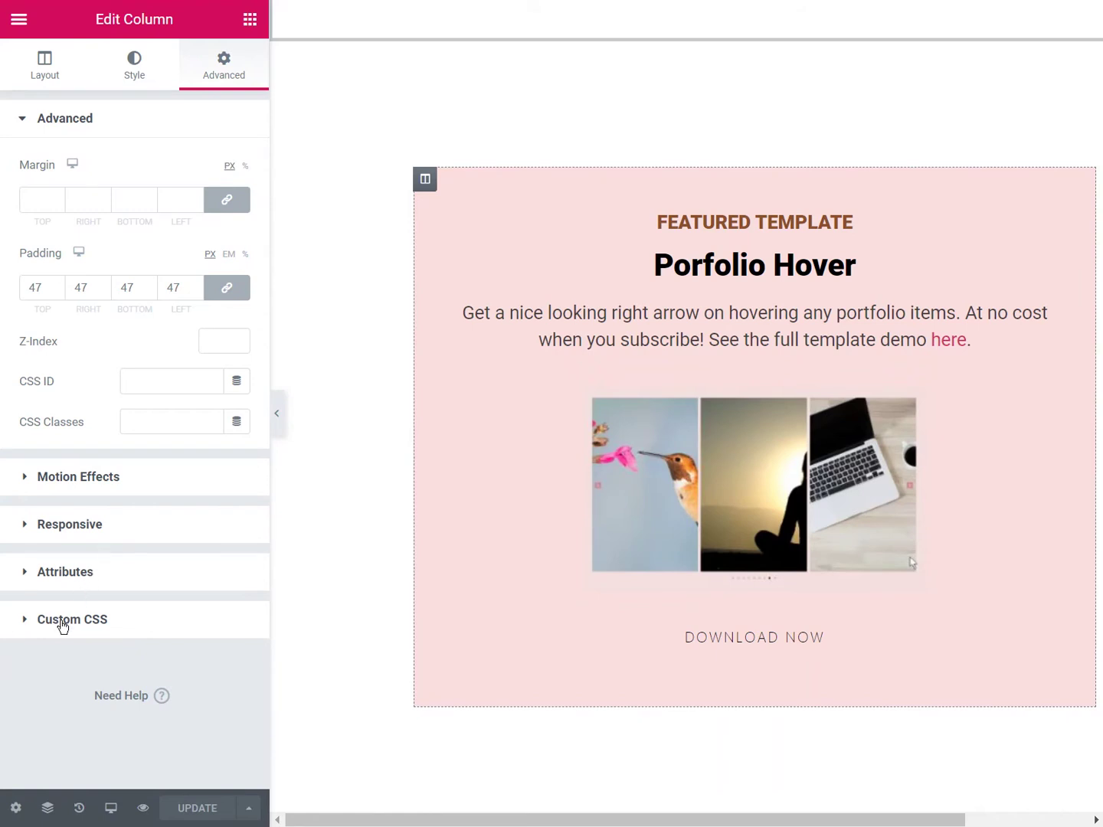
{"action": "left_click", "coordinate": [72, 619]}
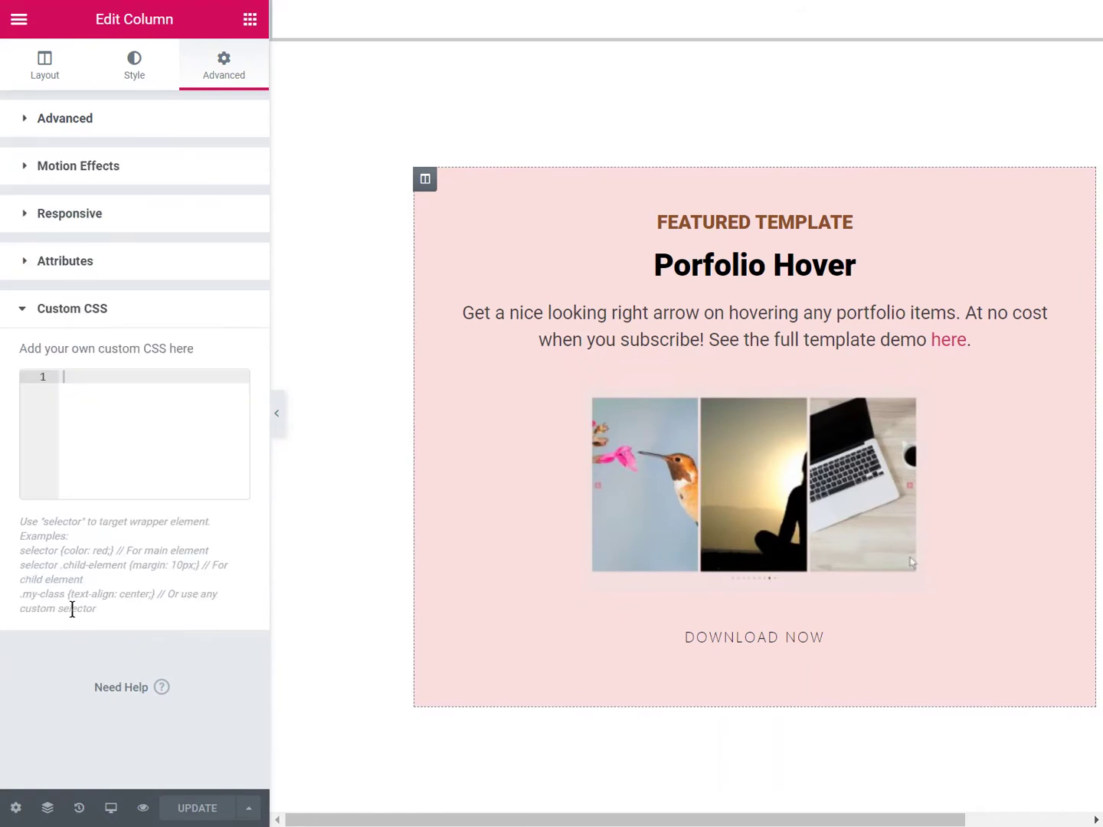
{"action": "type", "text": "selector > div::before{"}
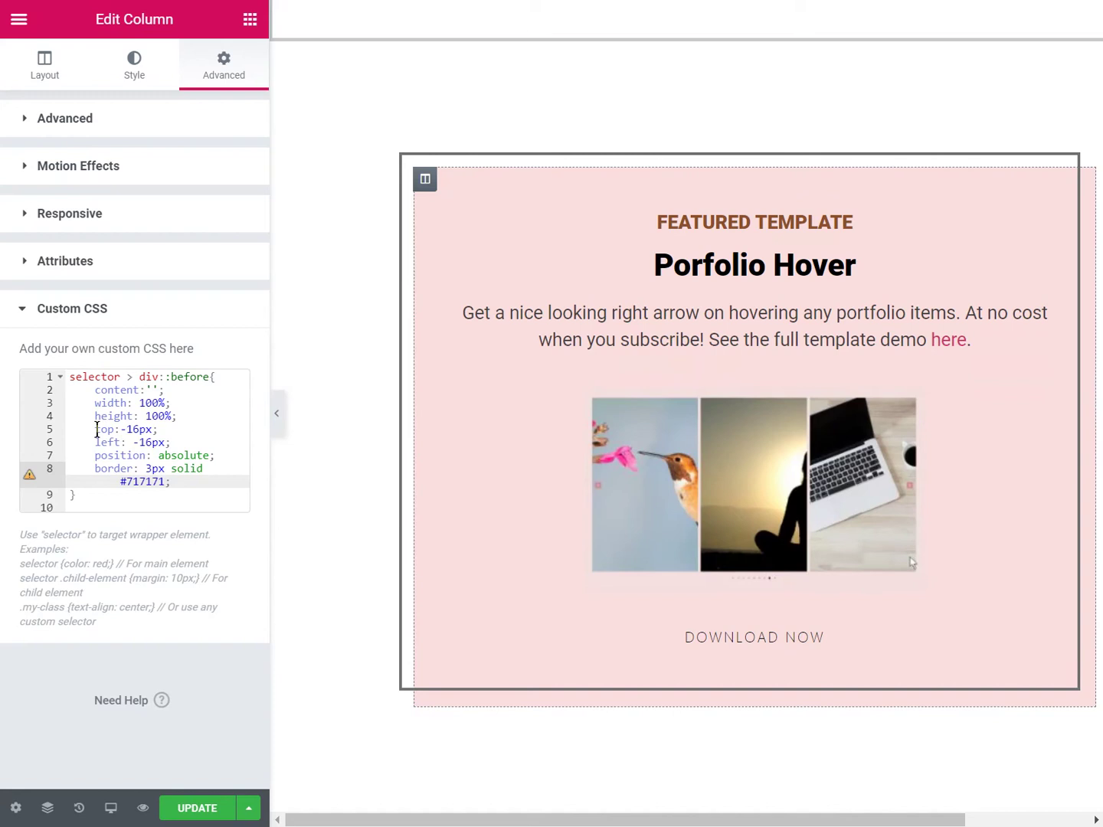
Expand the column's Advanced section showing 47 padding and empty CSS ID and classes.
{"action": "left_click_drag", "start_coordinate": [95, 430], "coordinate": [173, 441]}
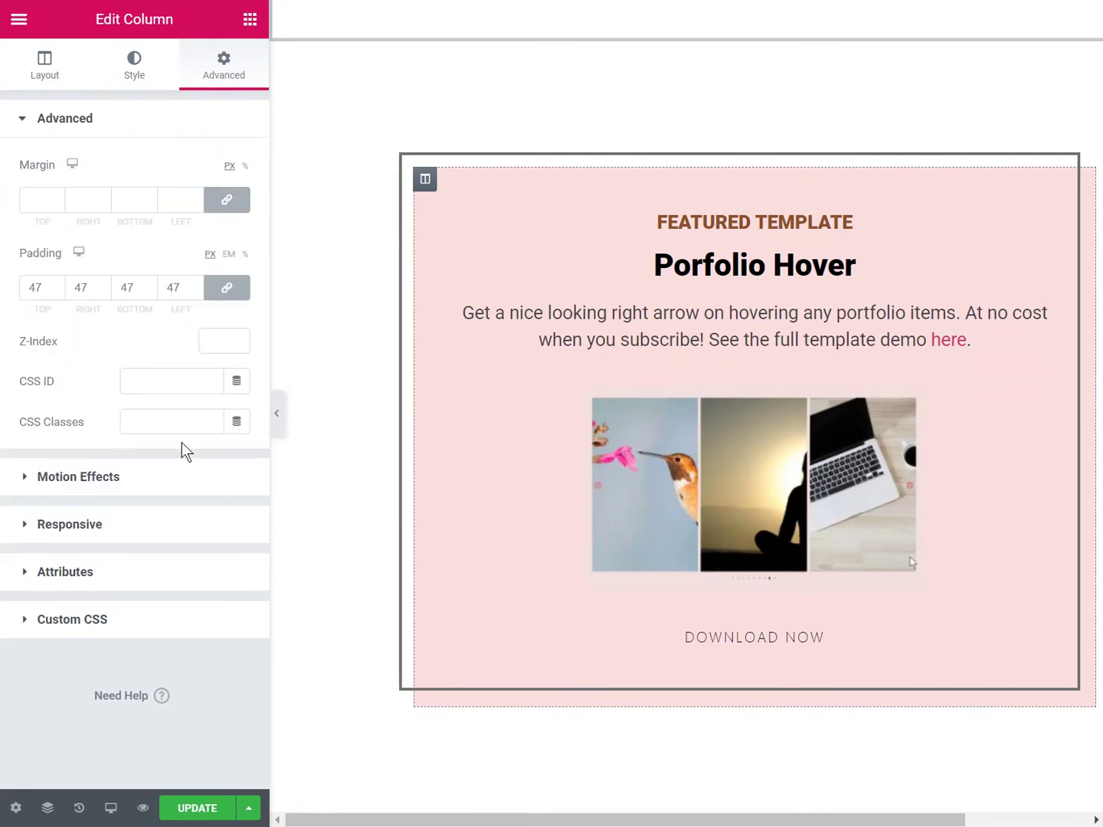
Give the column the class mycolumn and change its CSS selector to .mycolumn.
{"action": "type", "text": "mycolumn"}
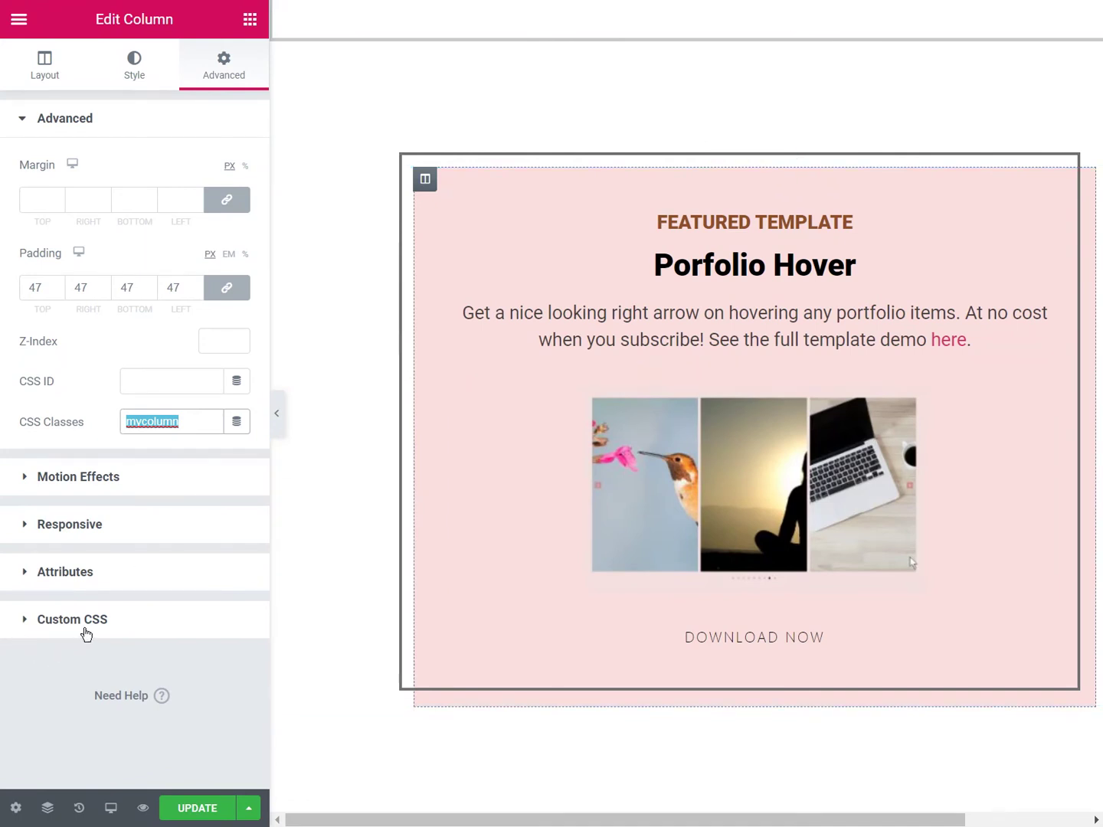
{"action": "left_click", "coordinate": [72, 618]}
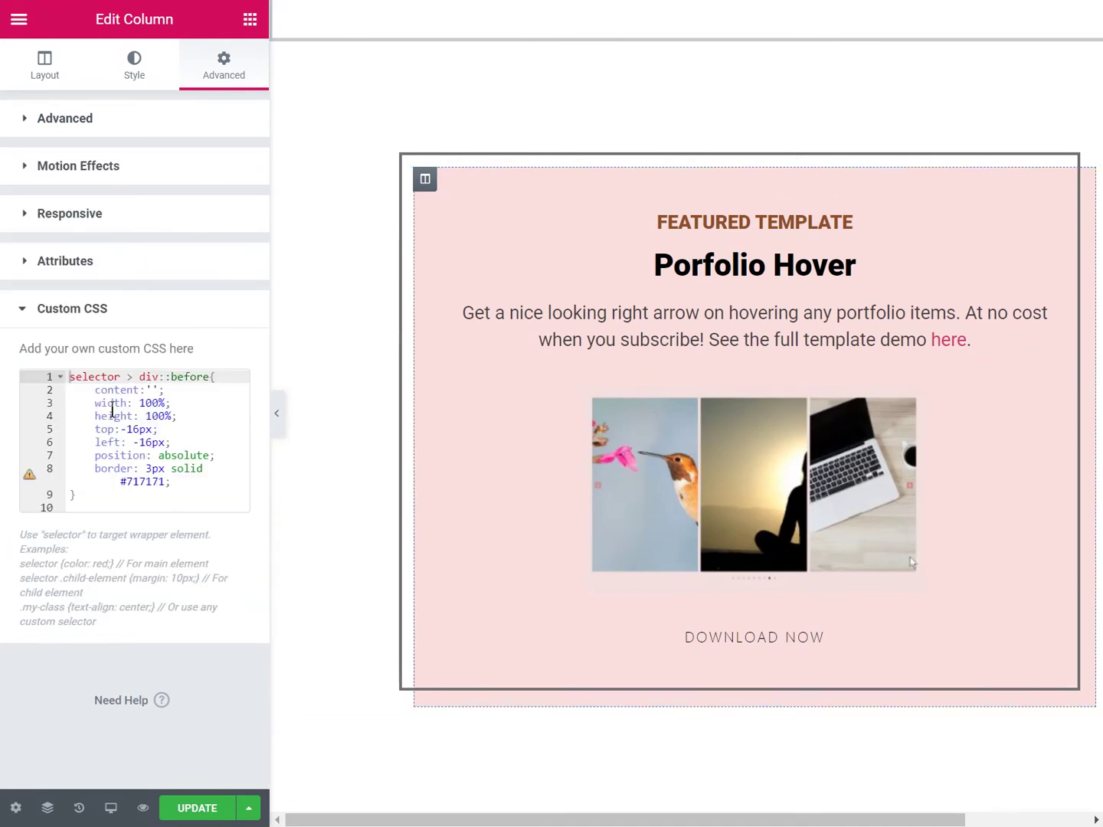
{"action": "double_click", "coordinate": [94, 377]}
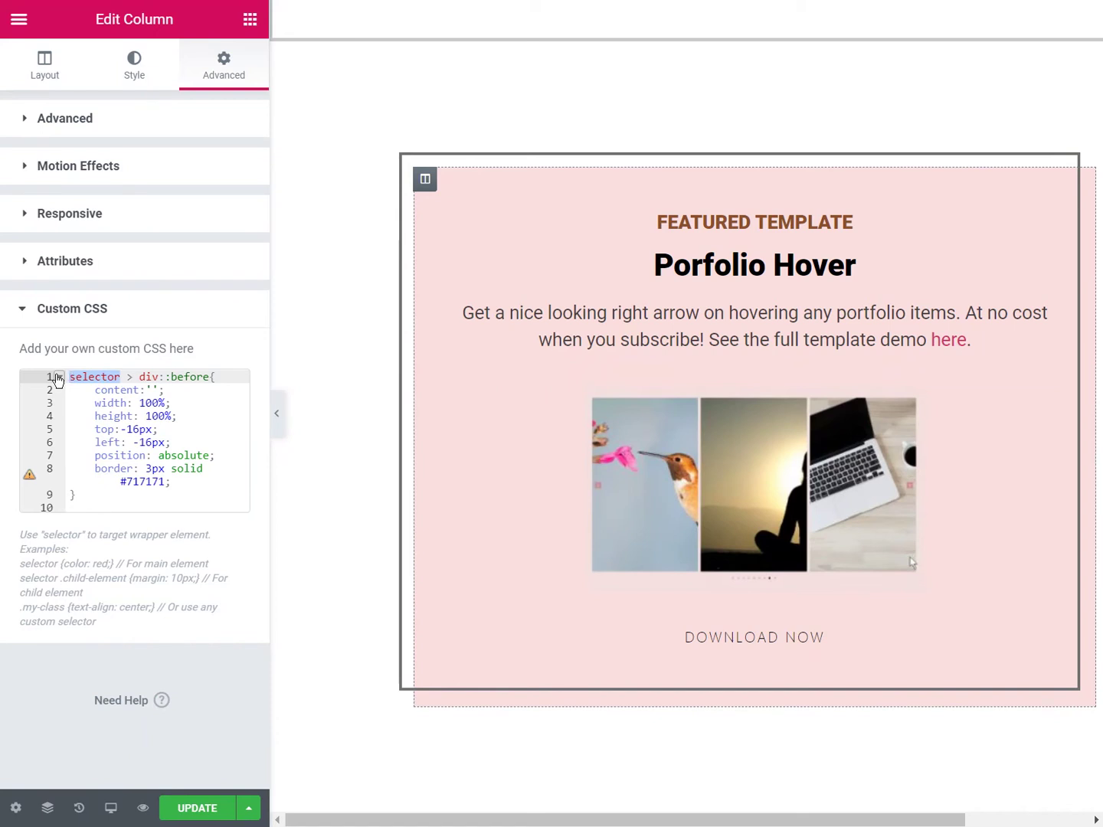
{"action": "type", "text": ".mycolumn"}
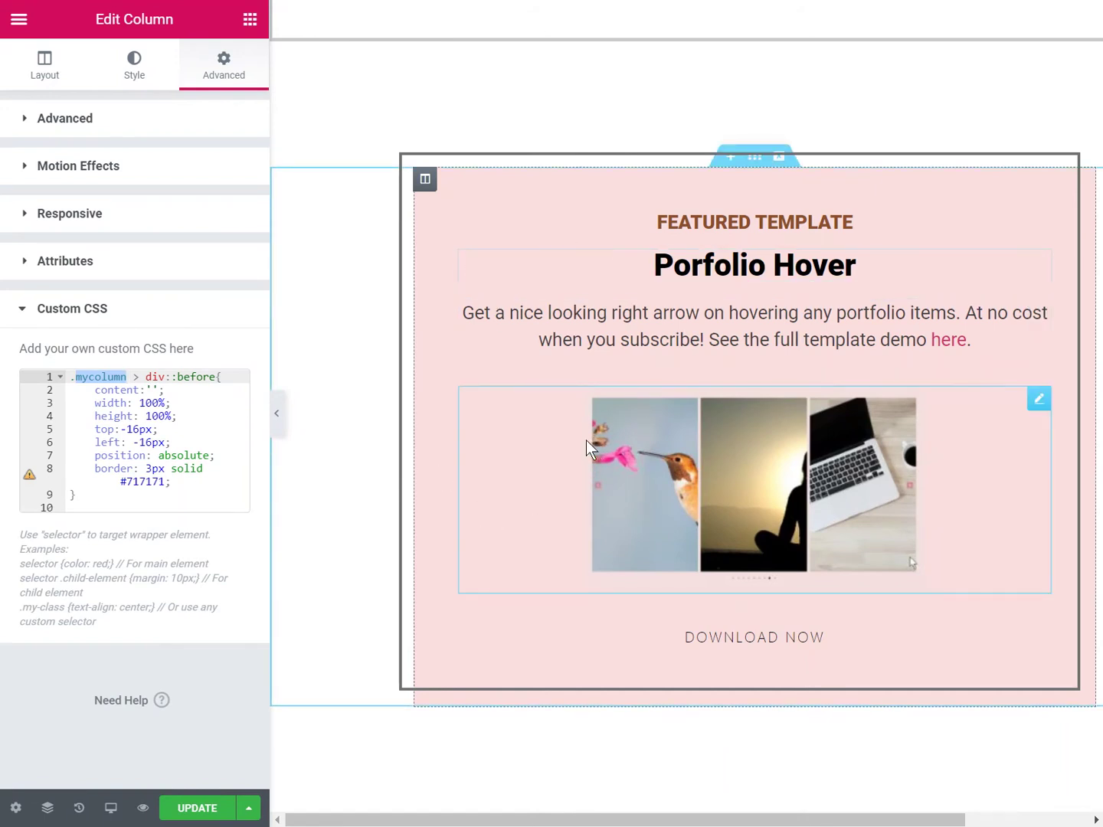
{"action": "left_click", "coordinate": [120, 376]}
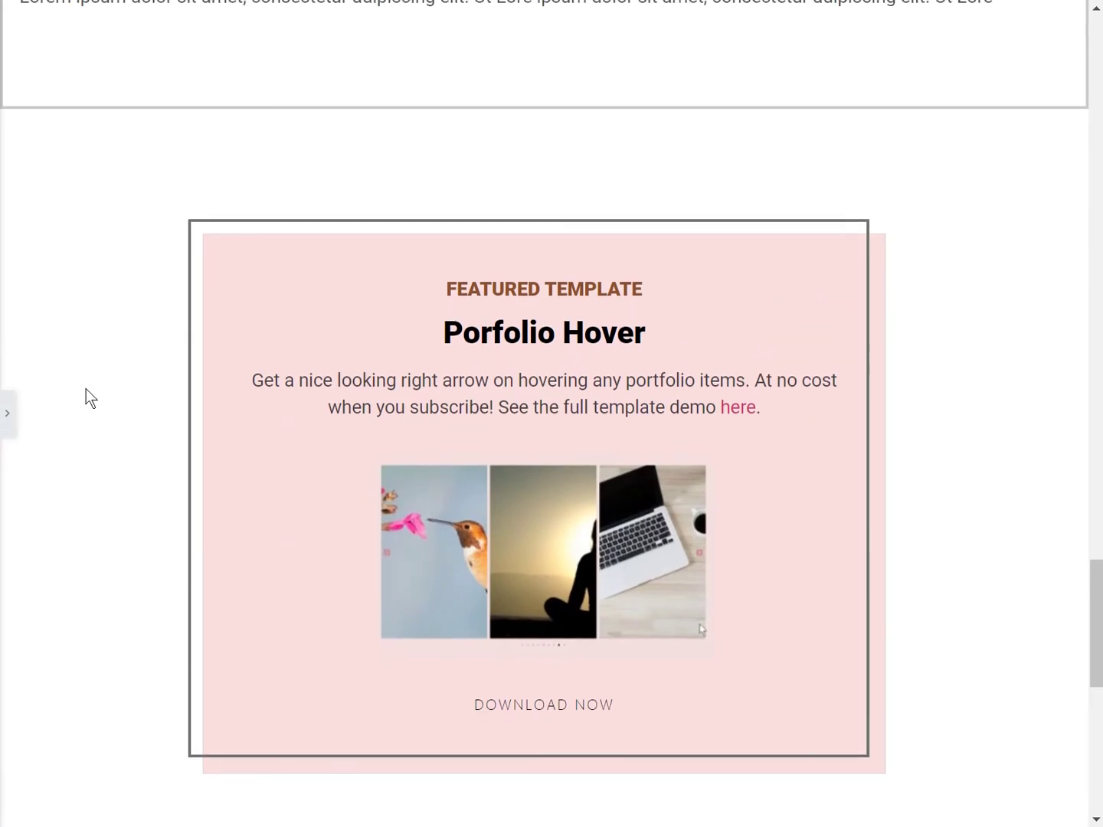
{"action": "scroll", "scroll_direction": "down", "scroll_amount": 3}
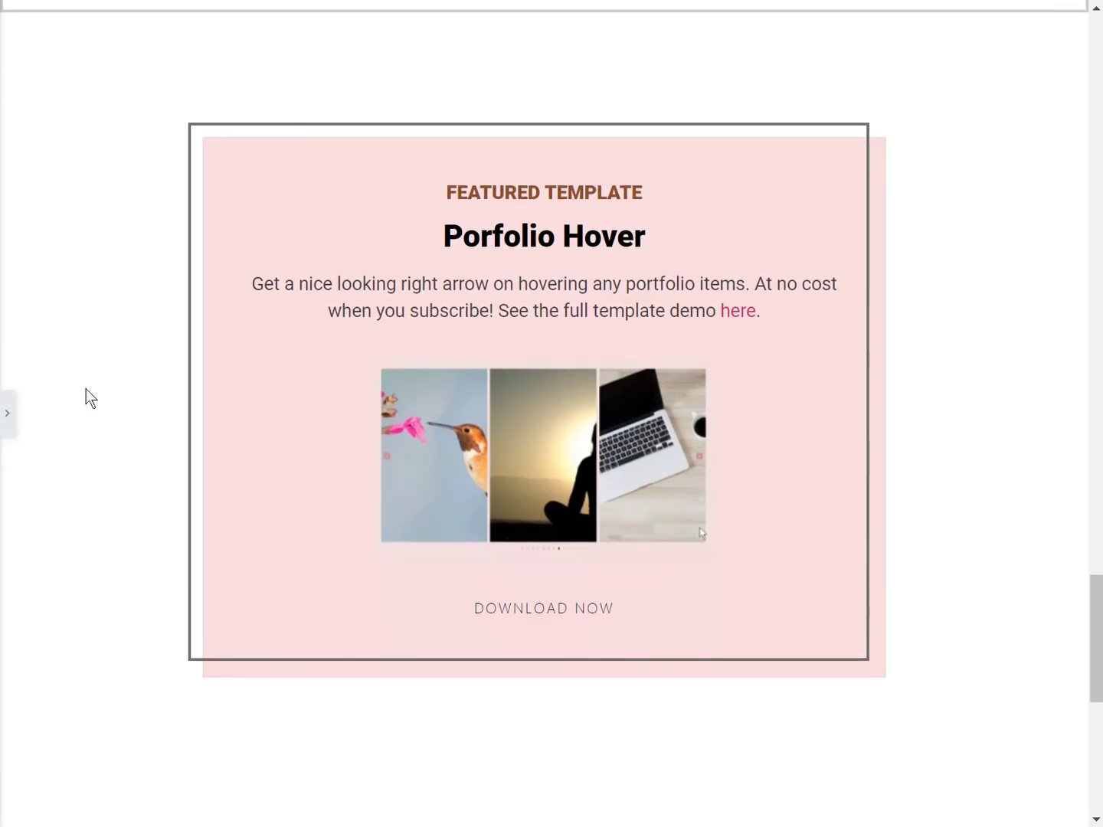
{"action": "scroll", "scroll_direction": "down", "scroll_amount": 3}
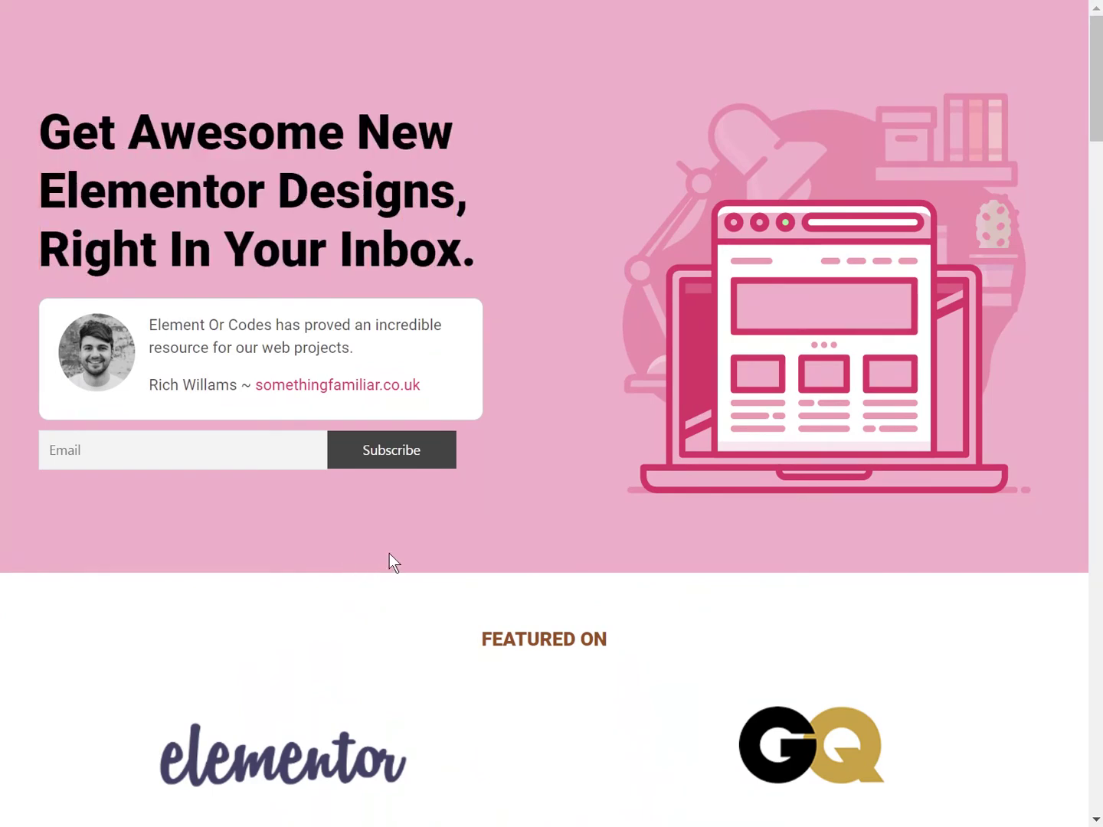
Scroll the live homepage past the testimonial to the Technology, Design and Settings boxes.
{"action": "scroll", "scroll_direction": "down", "scroll_amount": 3}
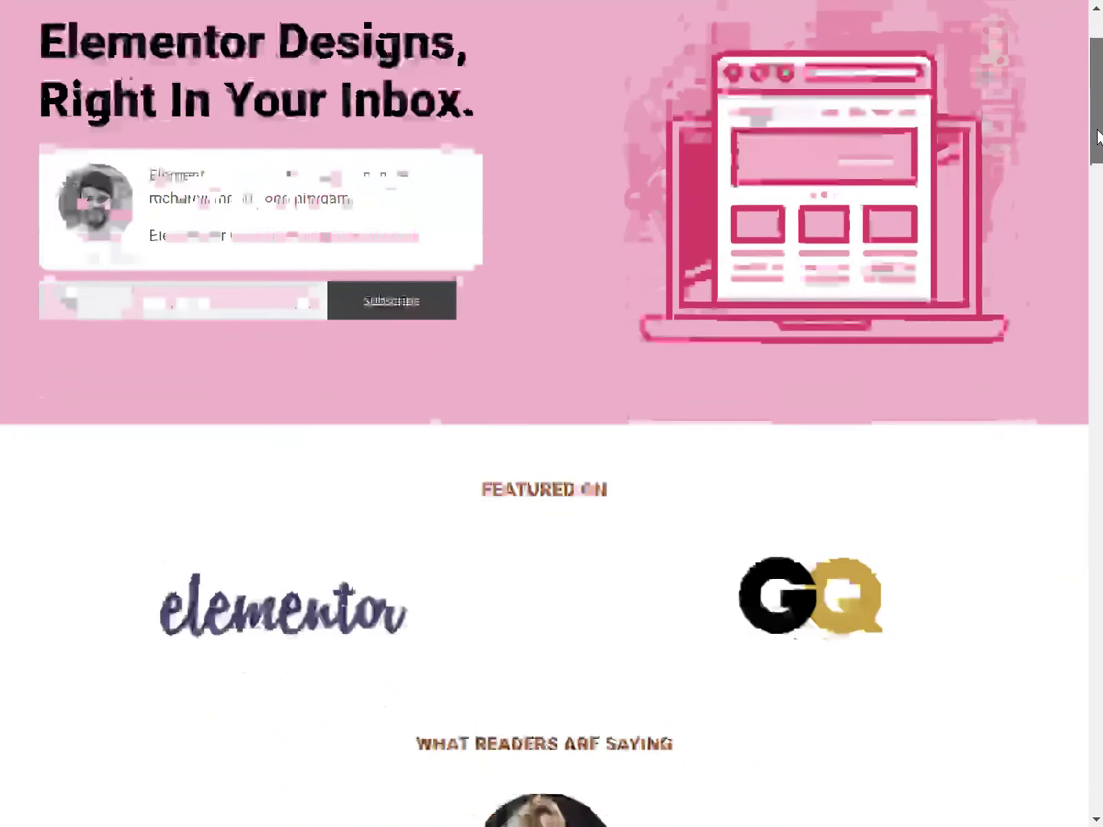
{"action": "scroll", "scroll_direction": "down", "scroll_amount": 3}
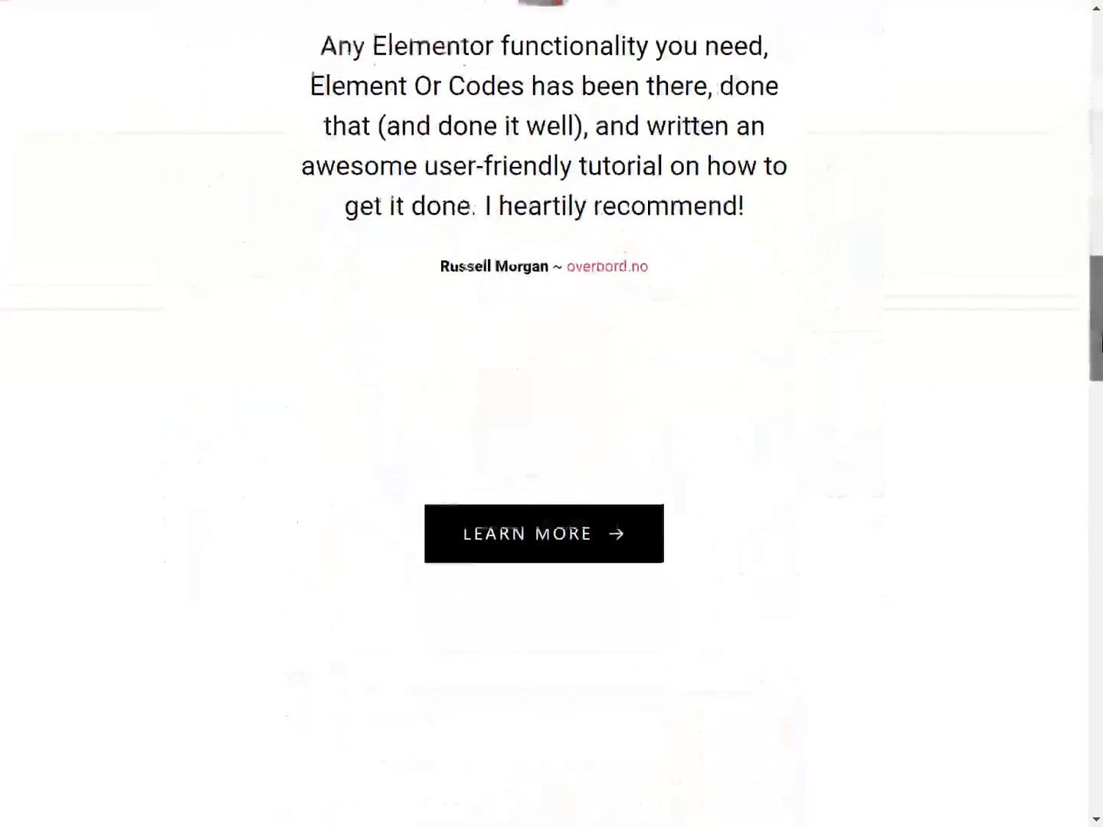
{"action": "scroll", "scroll_direction": "down", "scroll_amount": 3}
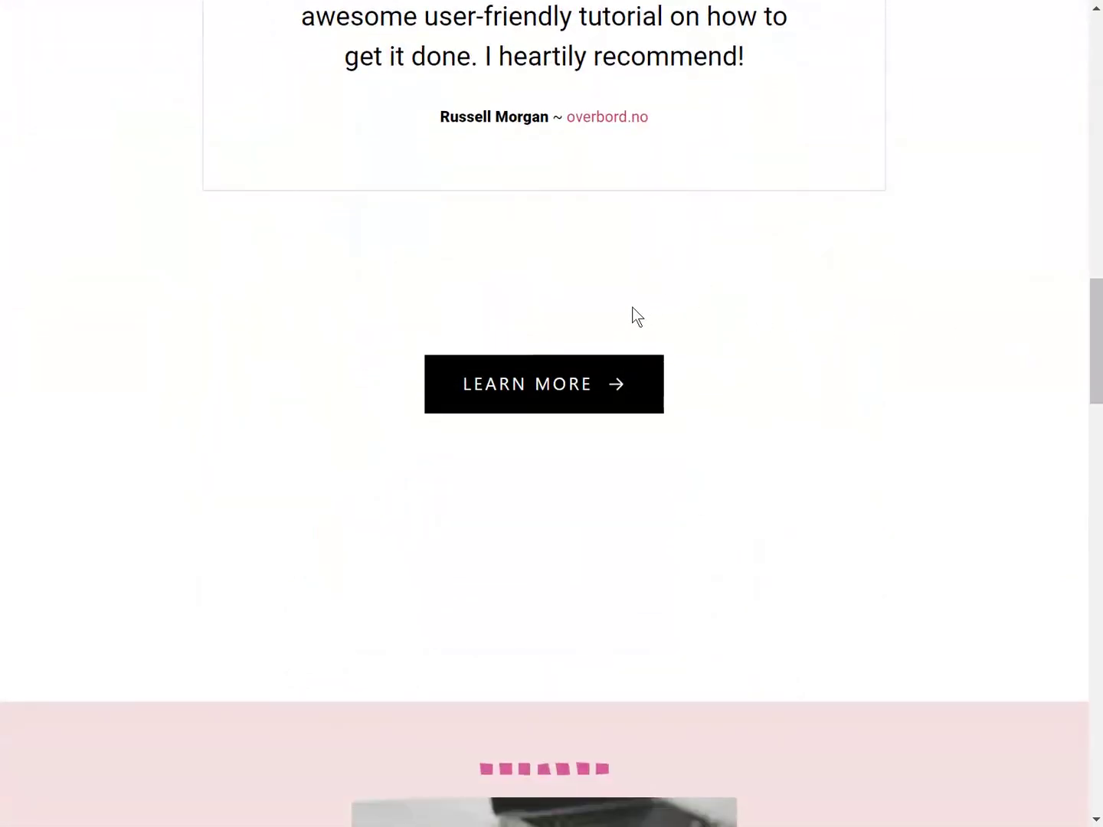
{"action": "mouse_move", "coordinate": [534, 406]}
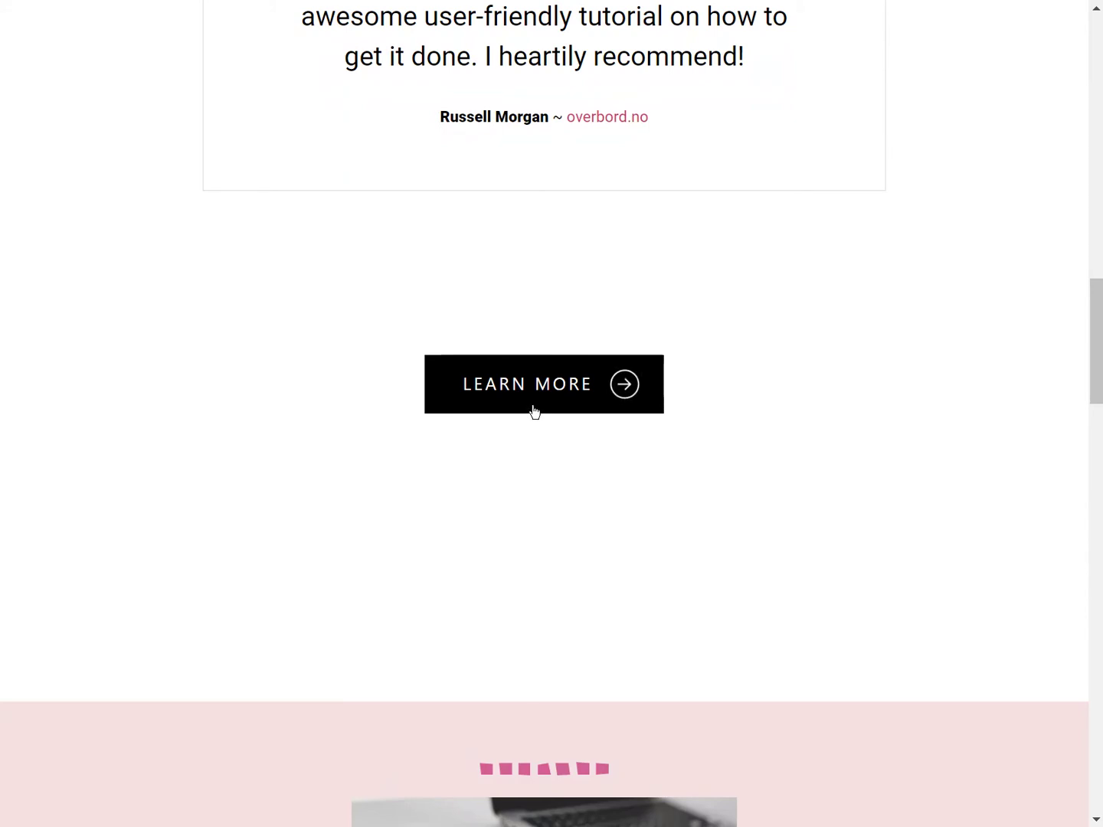
{"action": "scroll", "scroll_direction": "down", "scroll_amount": 3}
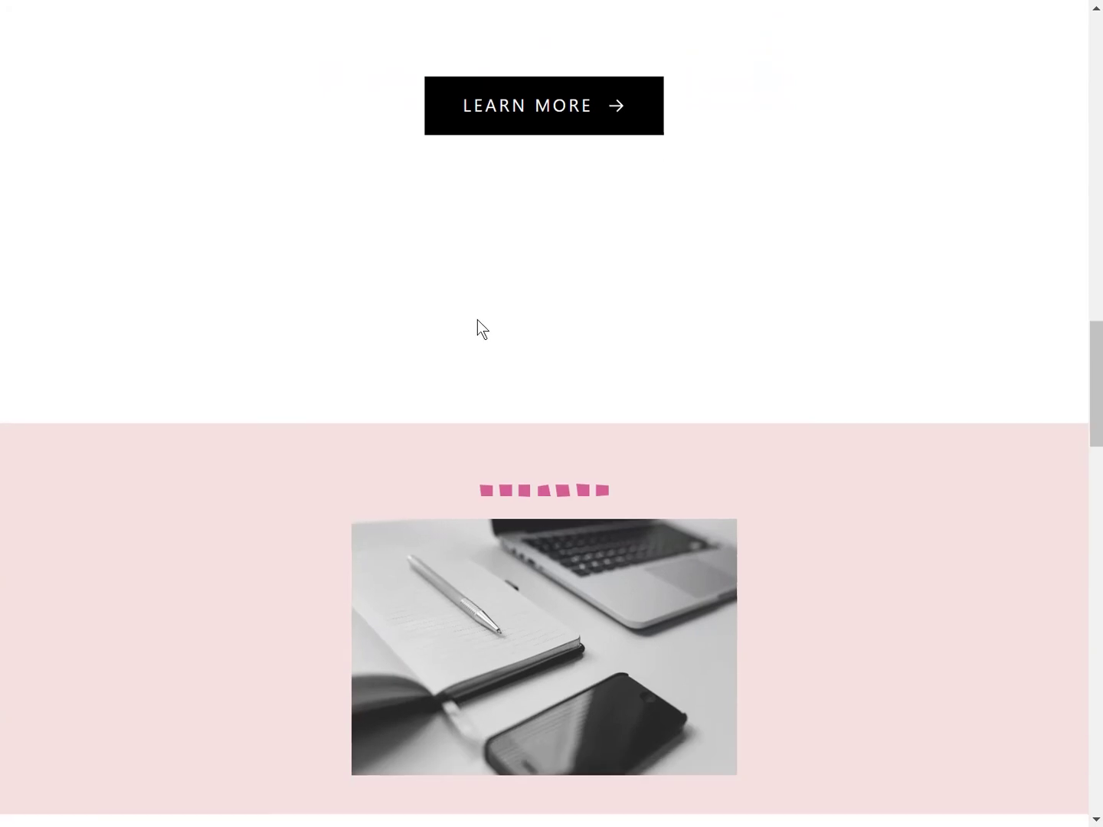
{"action": "scroll", "scroll_direction": "down", "scroll_amount": 3}
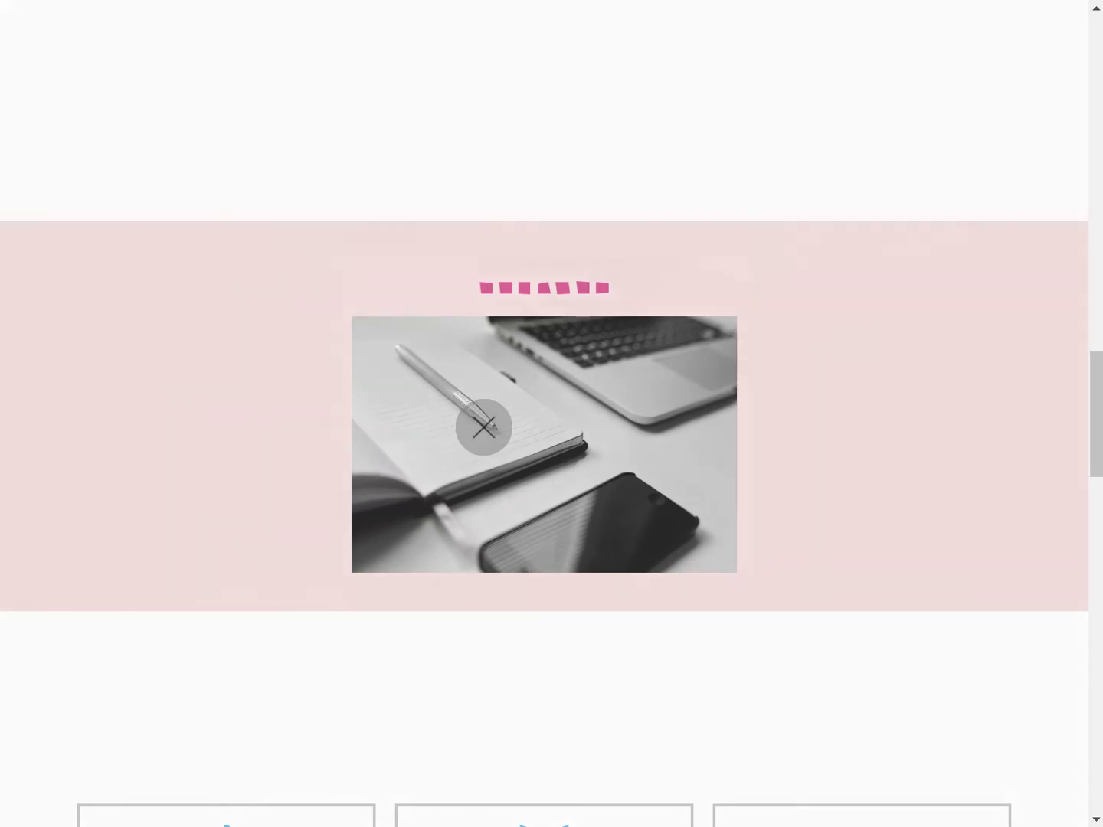
{"action": "left_click", "coordinate": [483, 426]}
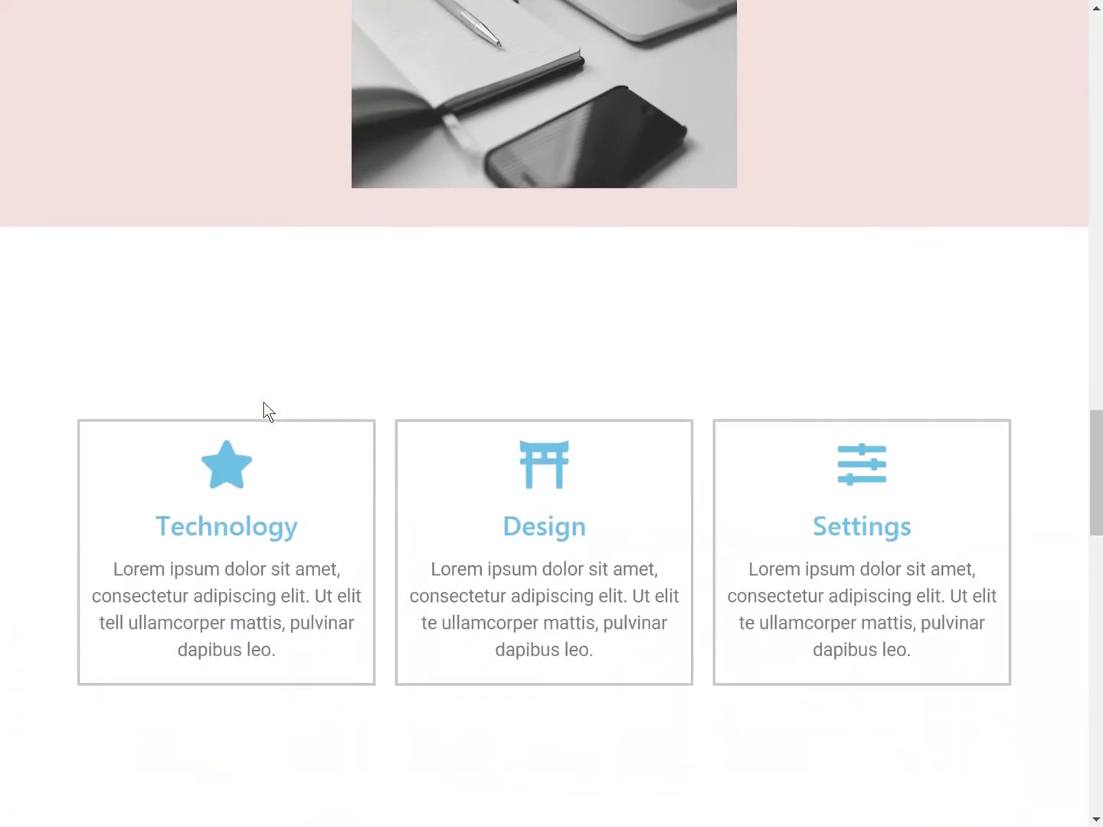
Switch among the Design, Technology and SEO Research tabs, then reach the outlined Featured Template column.
{"action": "scroll", "scroll_direction": "down", "scroll_amount": 3}
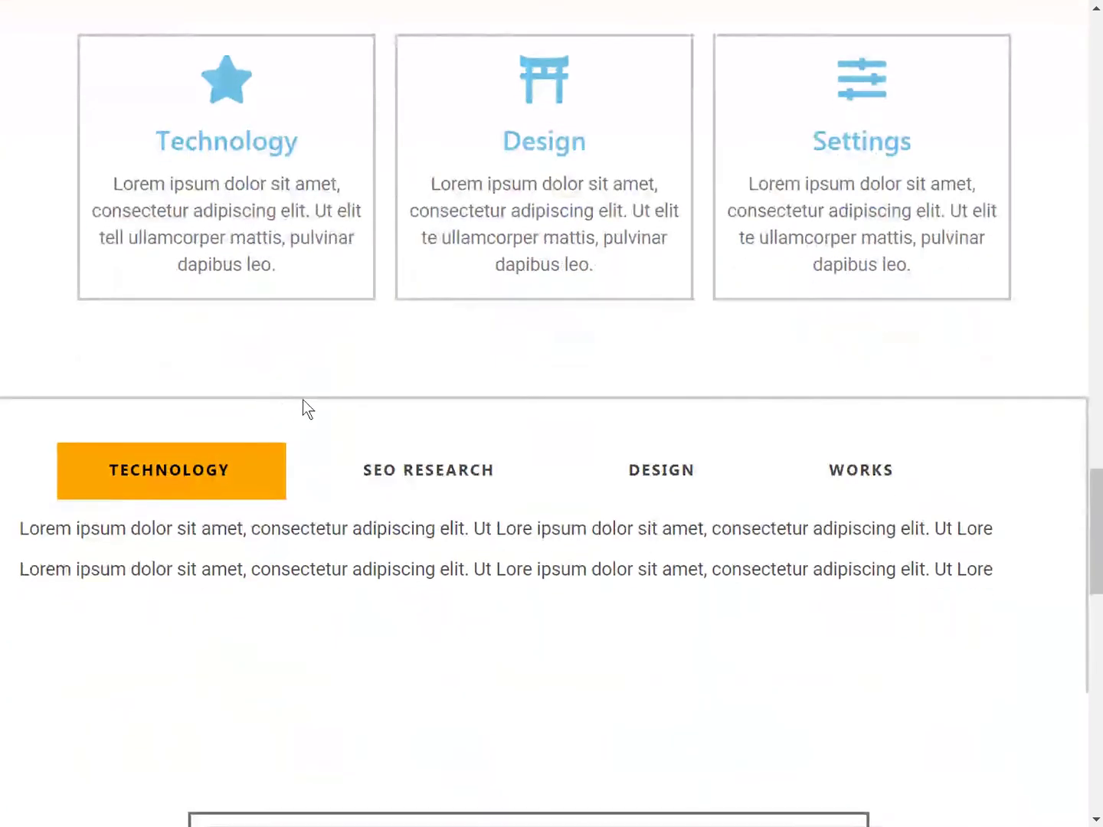
{"action": "left_click", "coordinate": [660, 470]}
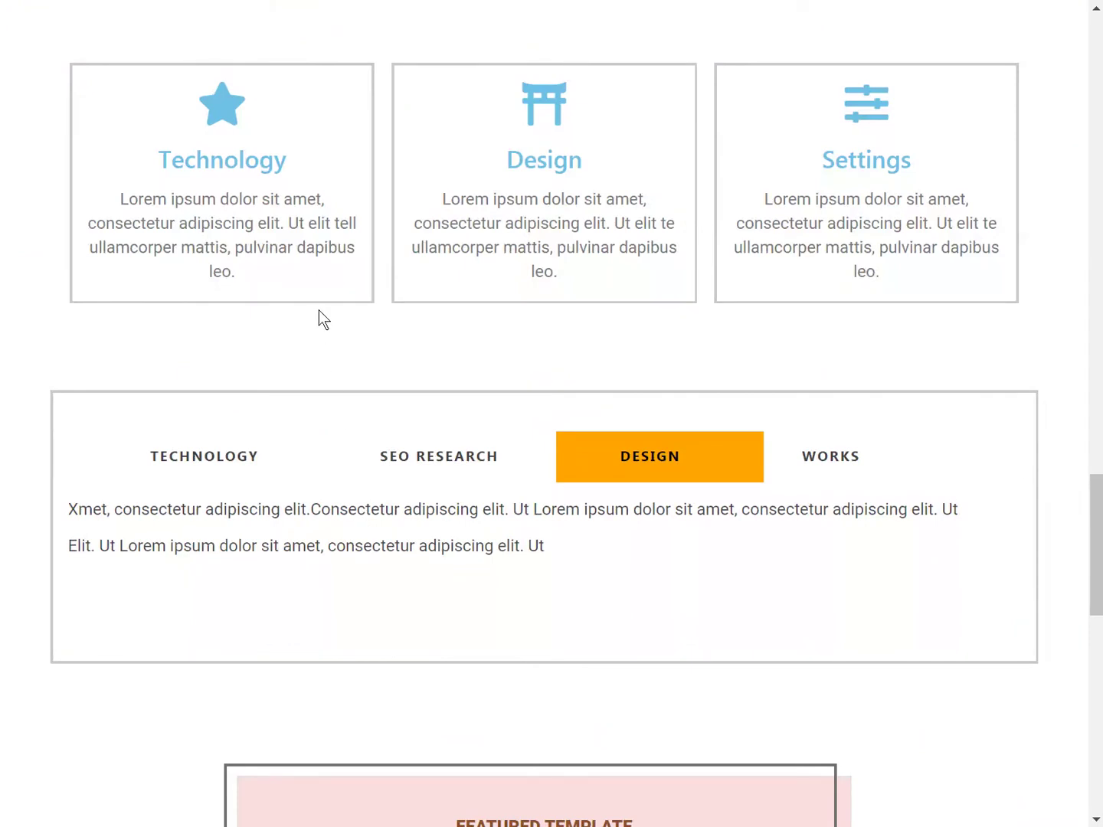
{"action": "left_click", "coordinate": [204, 456]}
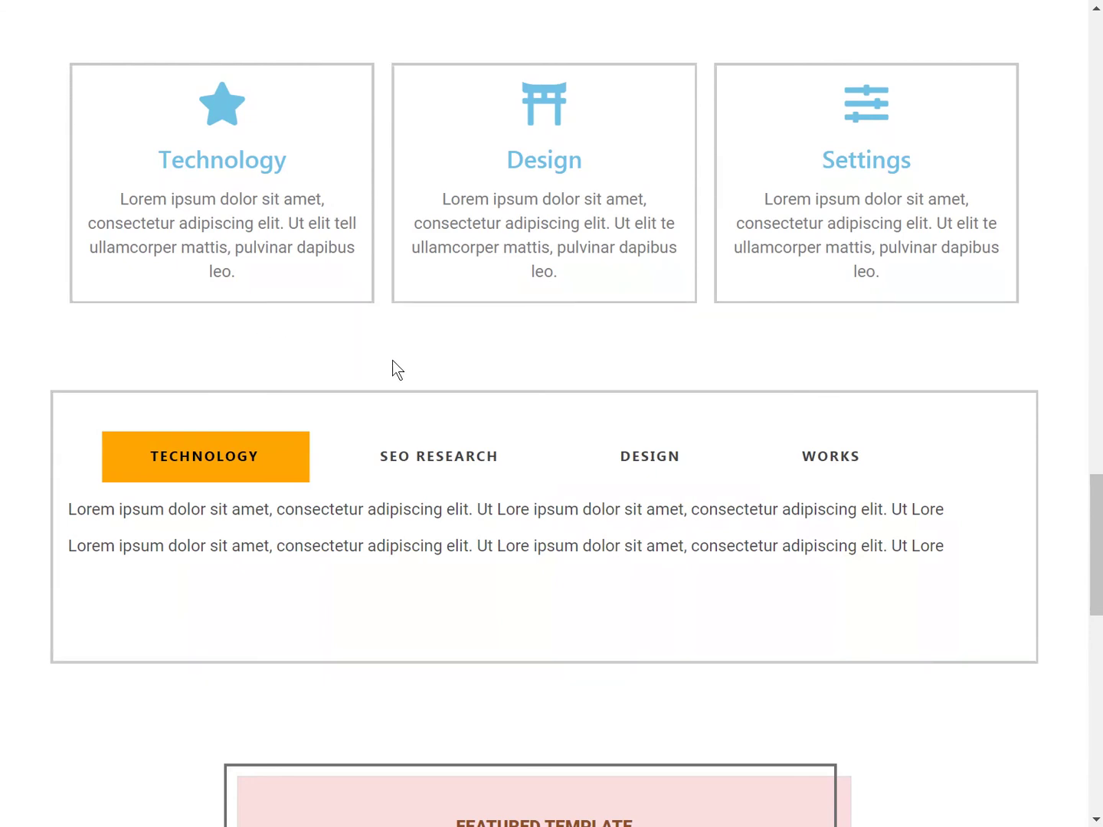
{"action": "left_click", "coordinate": [439, 457]}
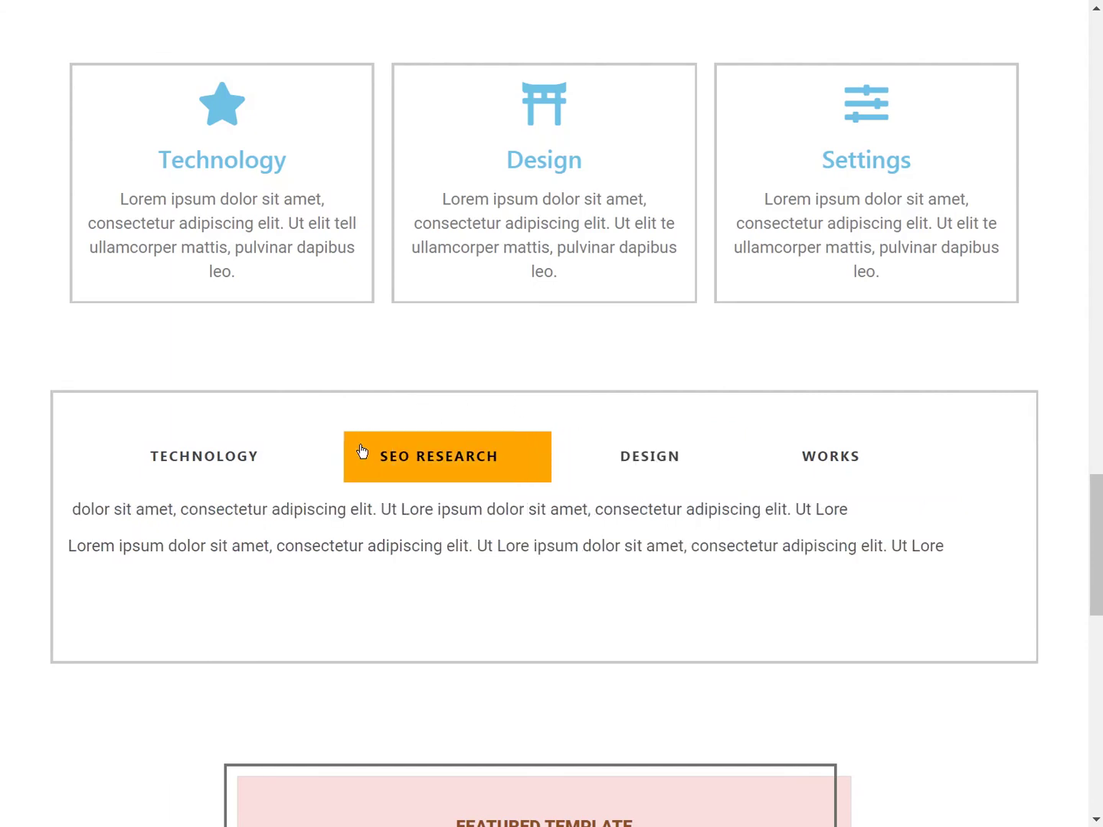
{"action": "left_click", "coordinate": [205, 457]}
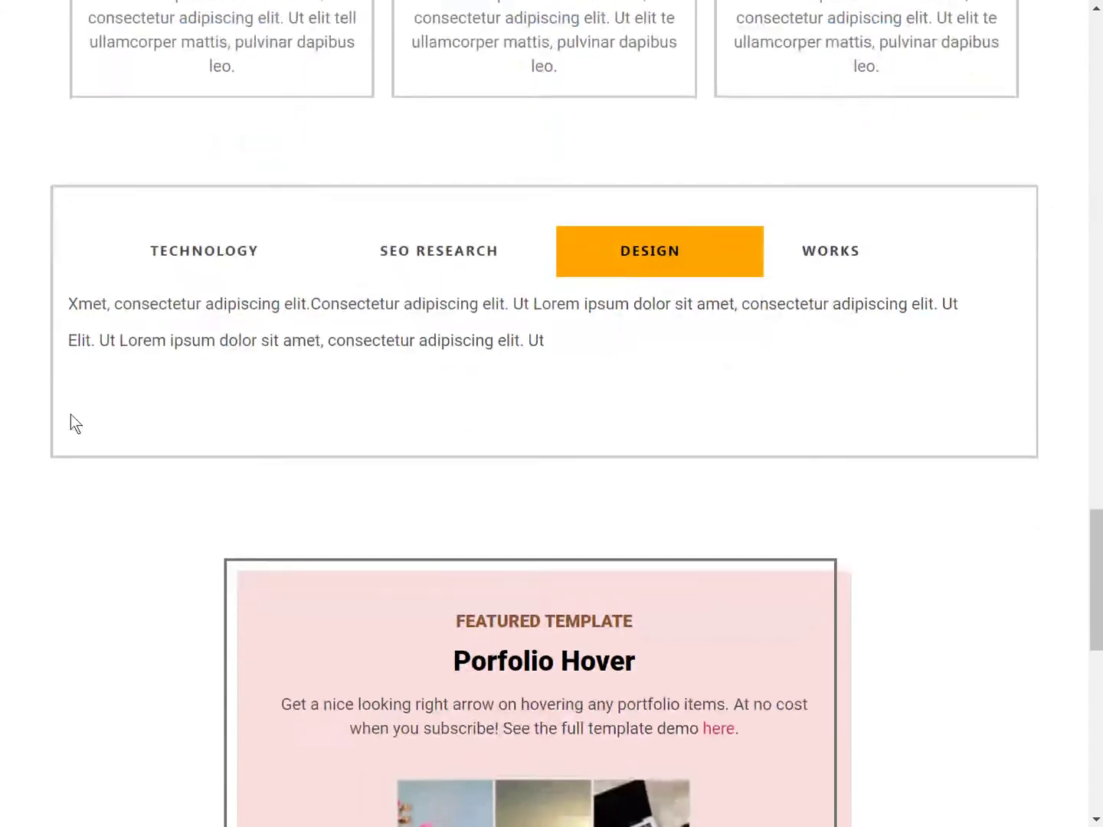
{"action": "scroll", "scroll_direction": "down", "scroll_amount": 3}
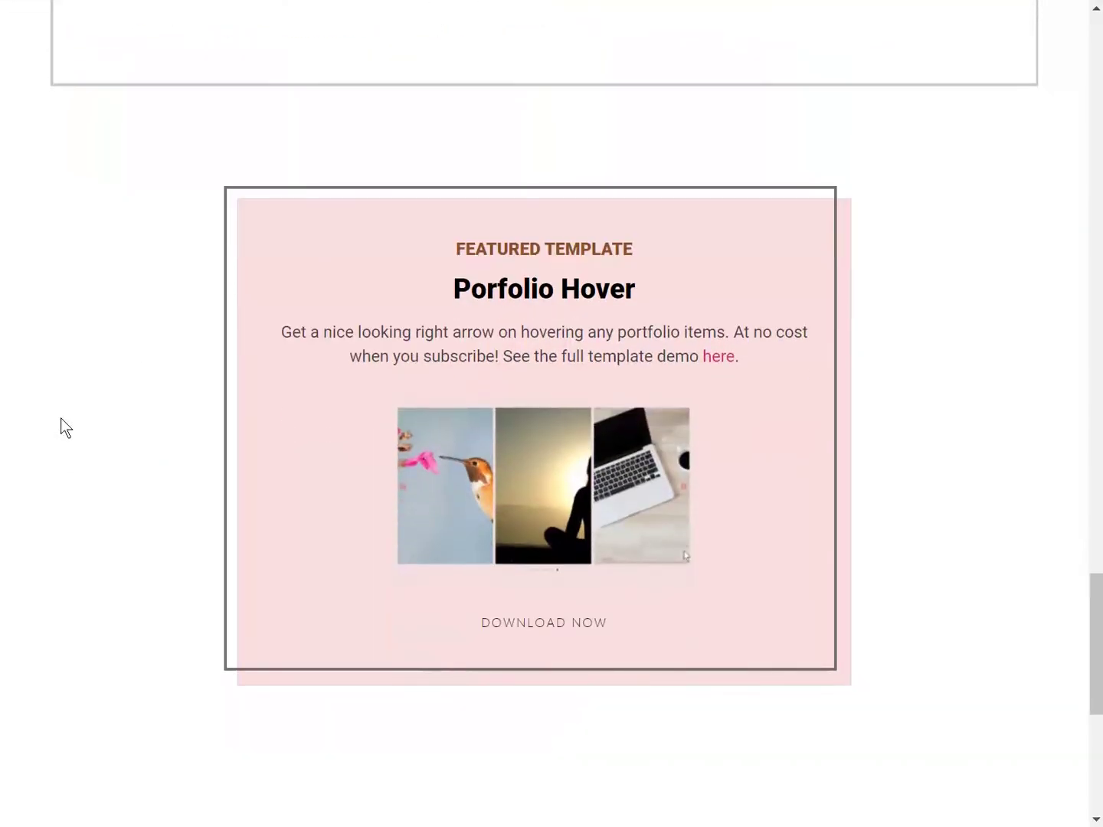
{"action": "mouse_move", "coordinate": [93, 427]}
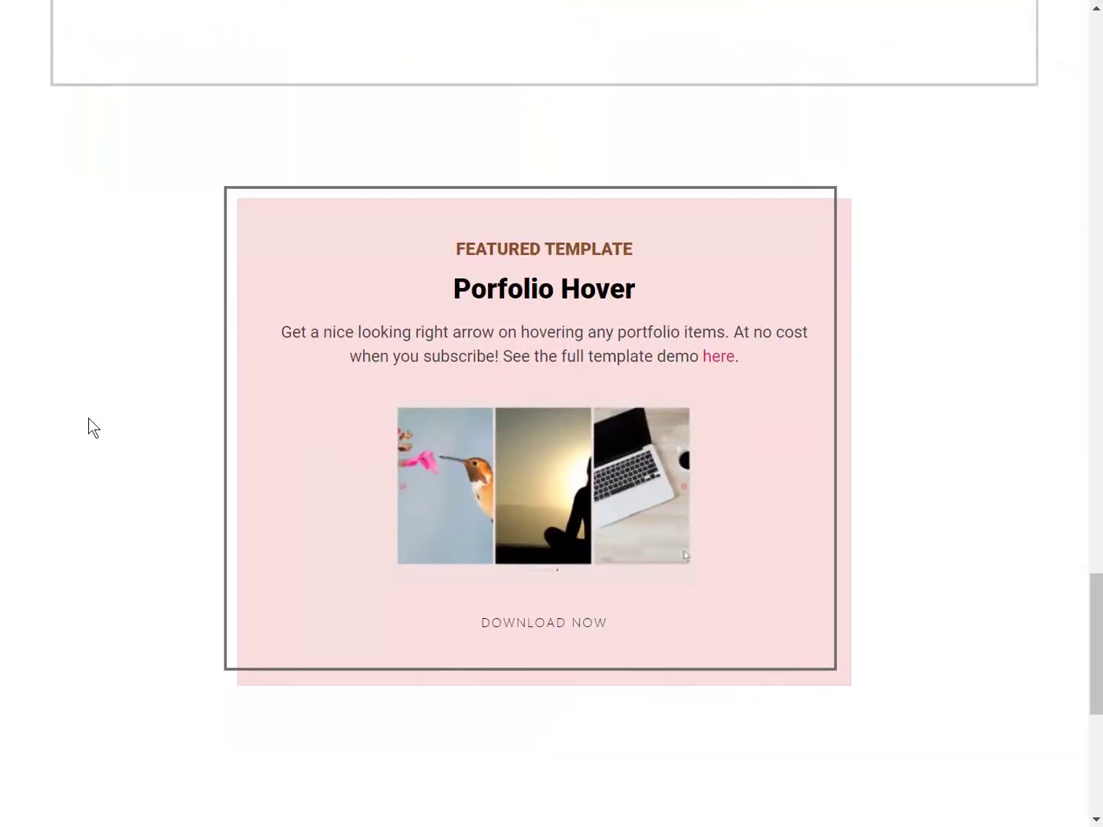